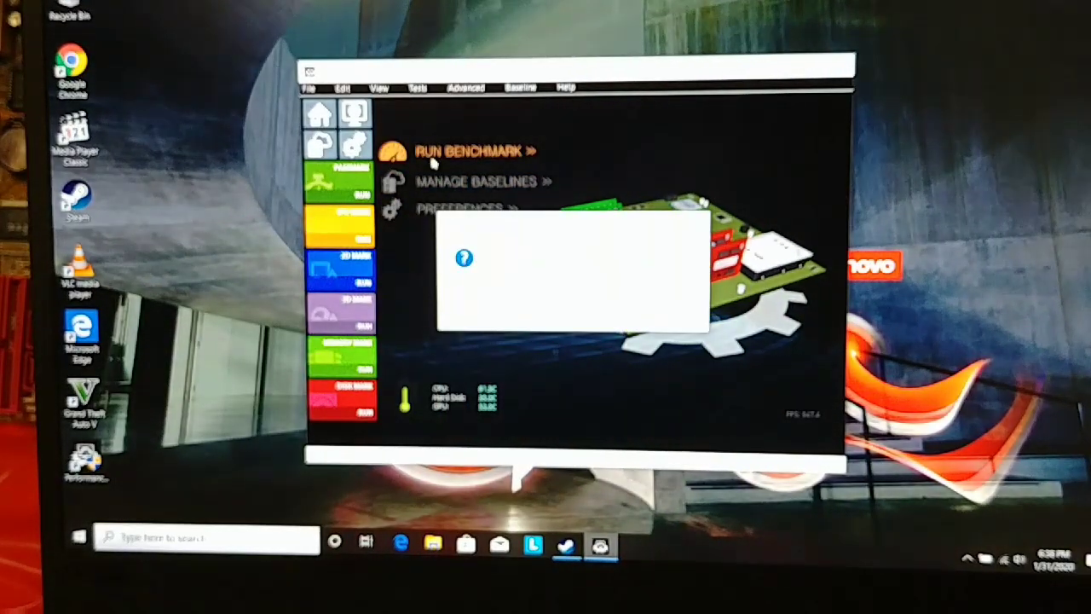
# Step: Confirm the prompt so the CPU Mark Integer Math test begins running
pyautogui.click(470, 150)
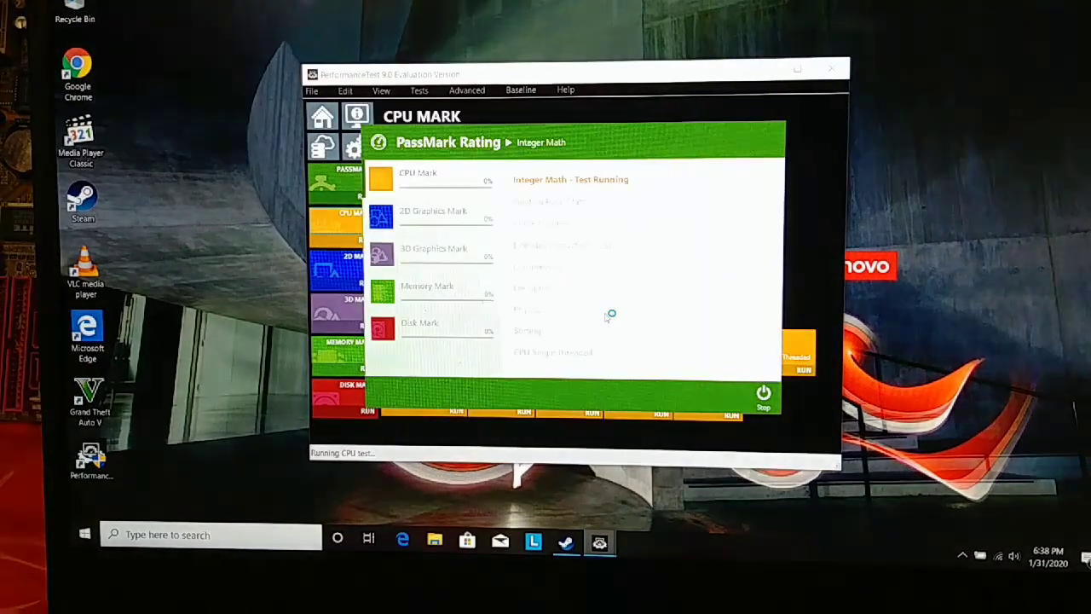